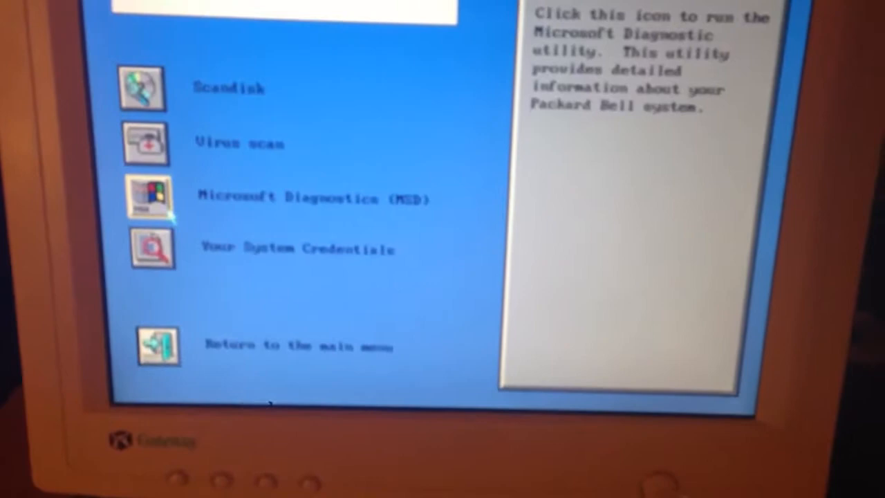
- View the System Configuration screen via 'Your System Credentials' (CPU, memory, drives)
click(147, 196)
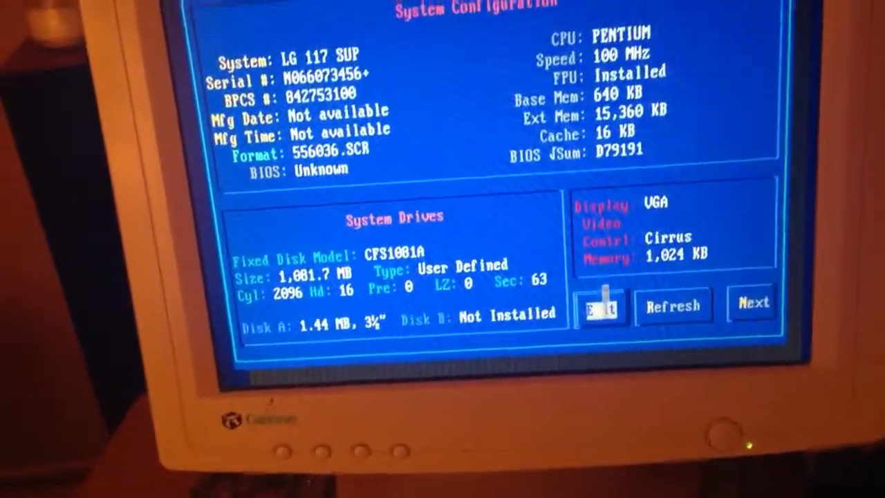
- Exit System Configuration and choose 'Restore Hard Disk Drive' from the restore menu
click(600, 306)
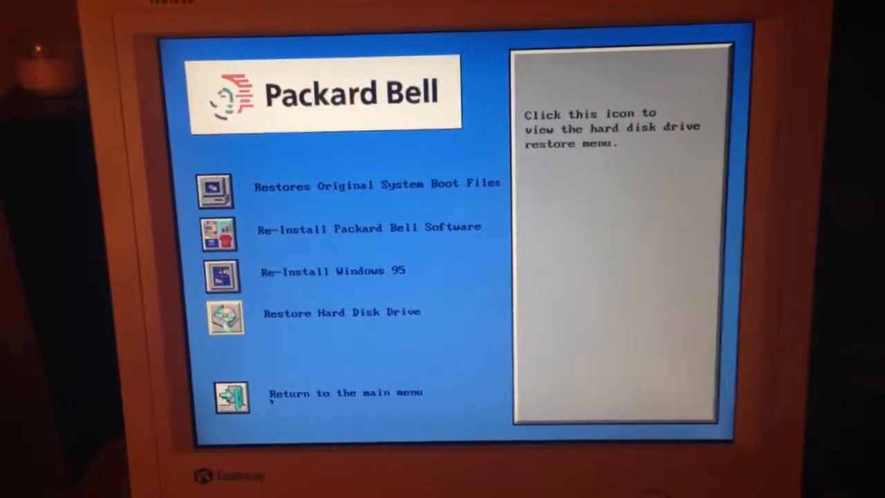
click(225, 317)
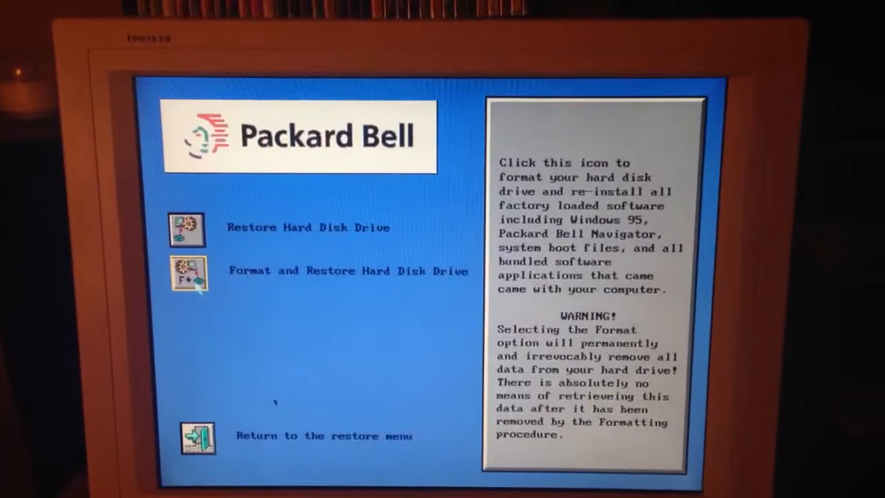
- Run 'Format and Restore Hard Disk Drive', confirming Yes to the overwrite warning
click(187, 275)
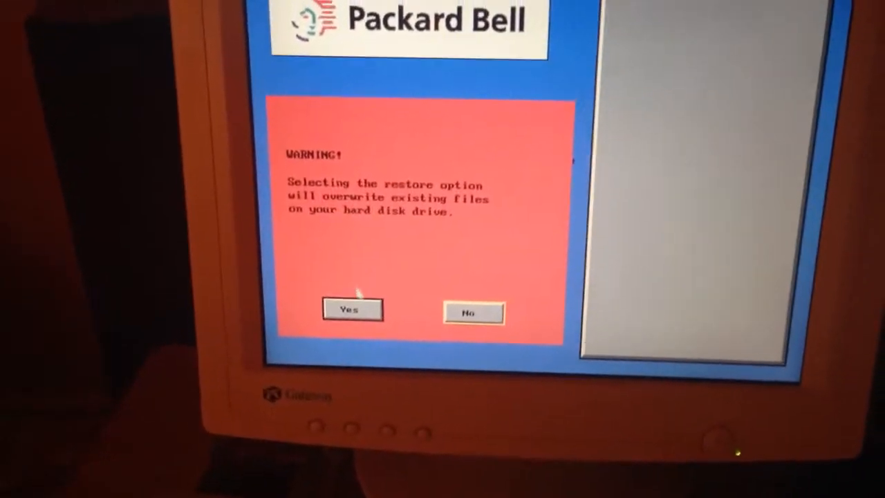
click(351, 309)
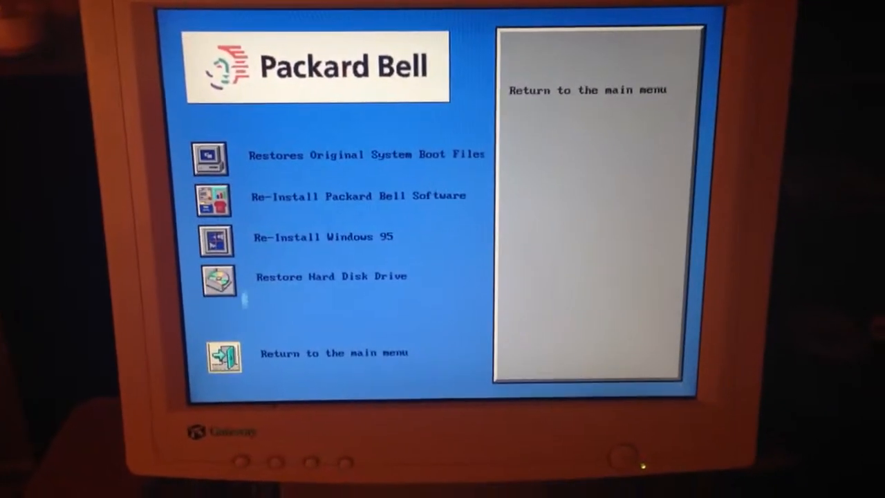
mouse_move(213, 200)
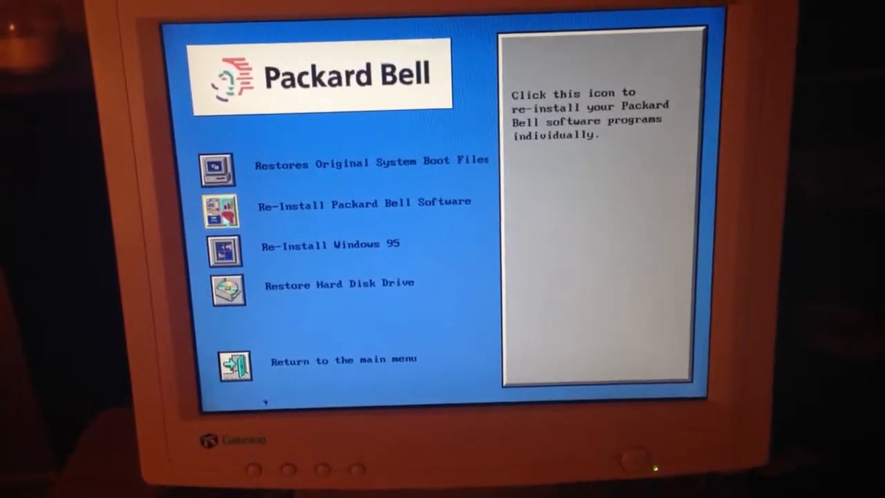
- Choose 'Re-Install Packard Bell Software' and OK the system registry update
click(220, 211)
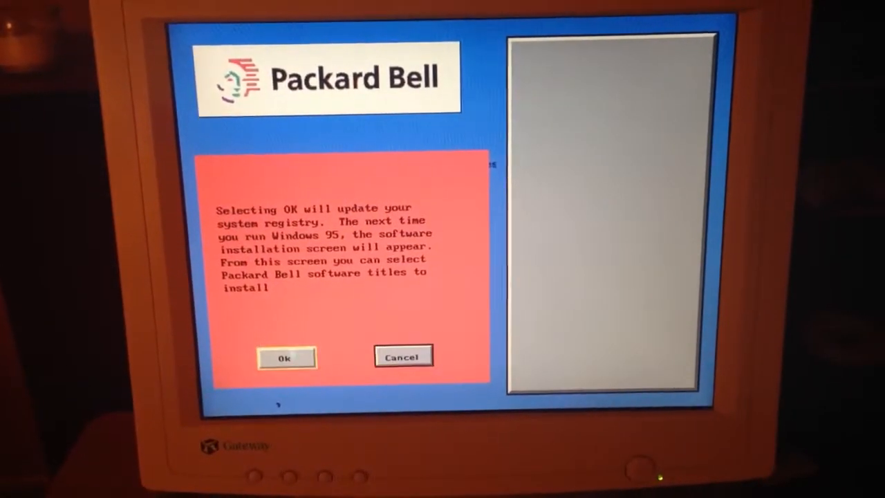
click(286, 357)
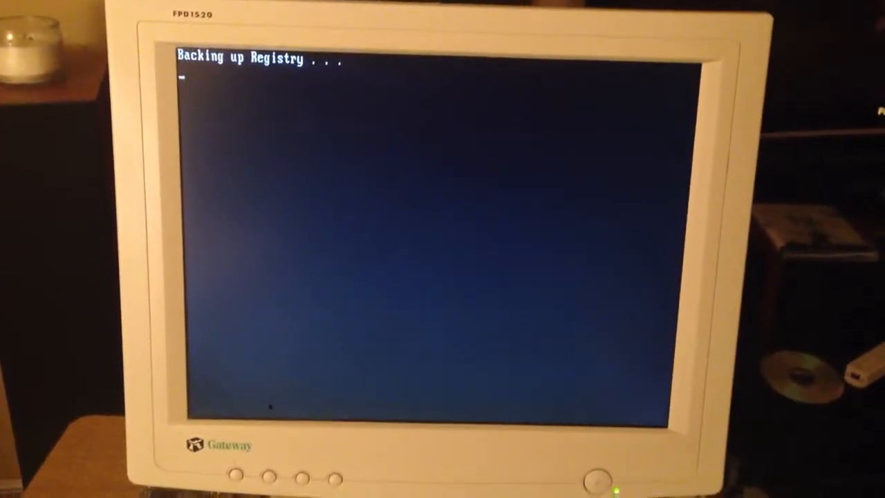